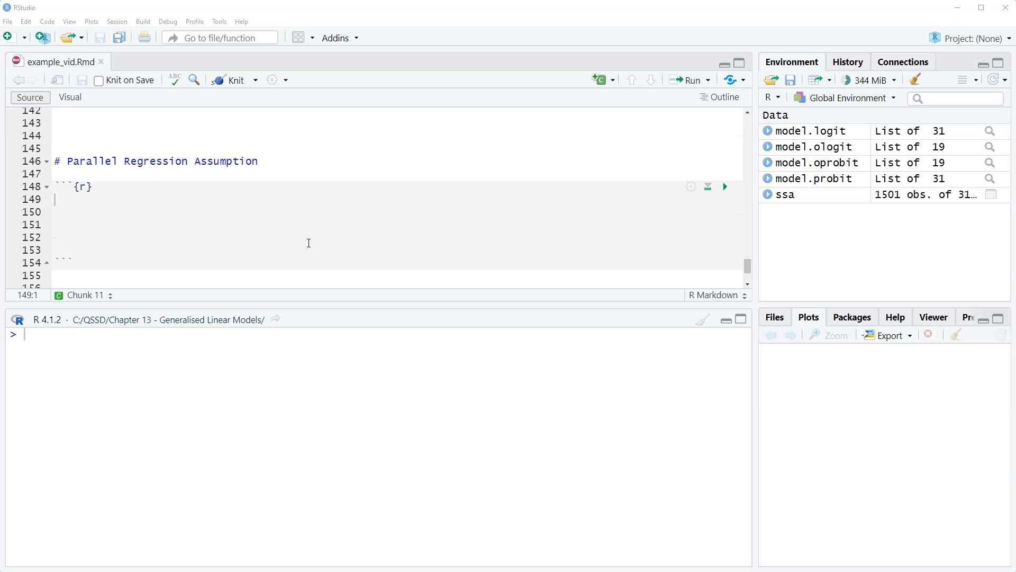
mouse_move(310, 242)
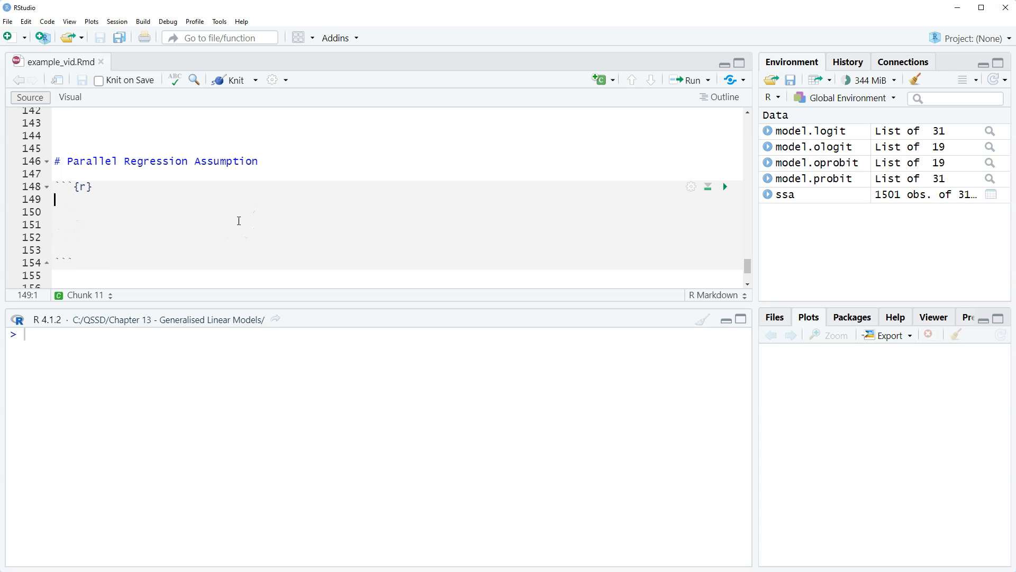
- Write library(brant) and begin a brant(model.ologit) call in the chunk
text(lib)
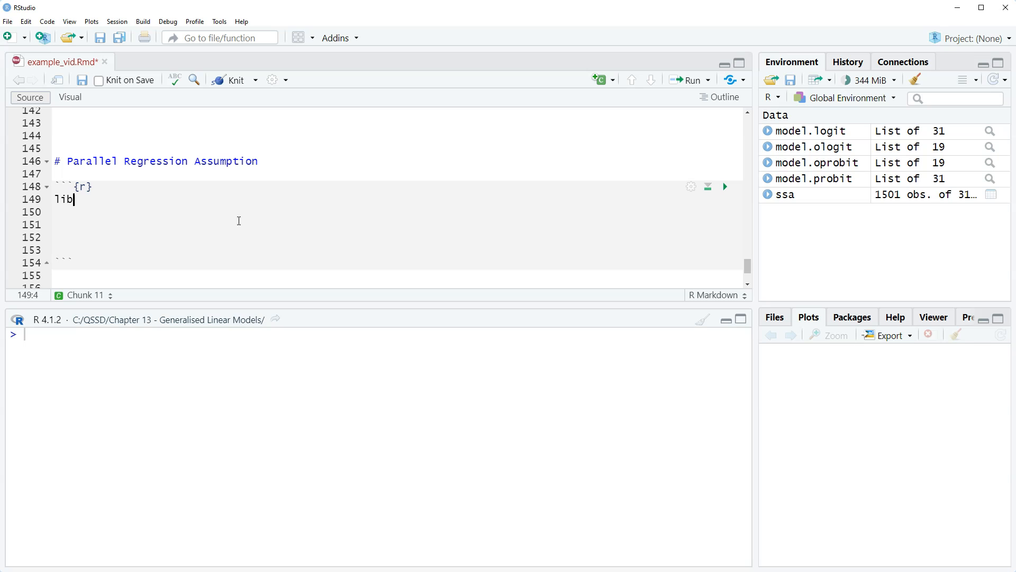
text(rary())
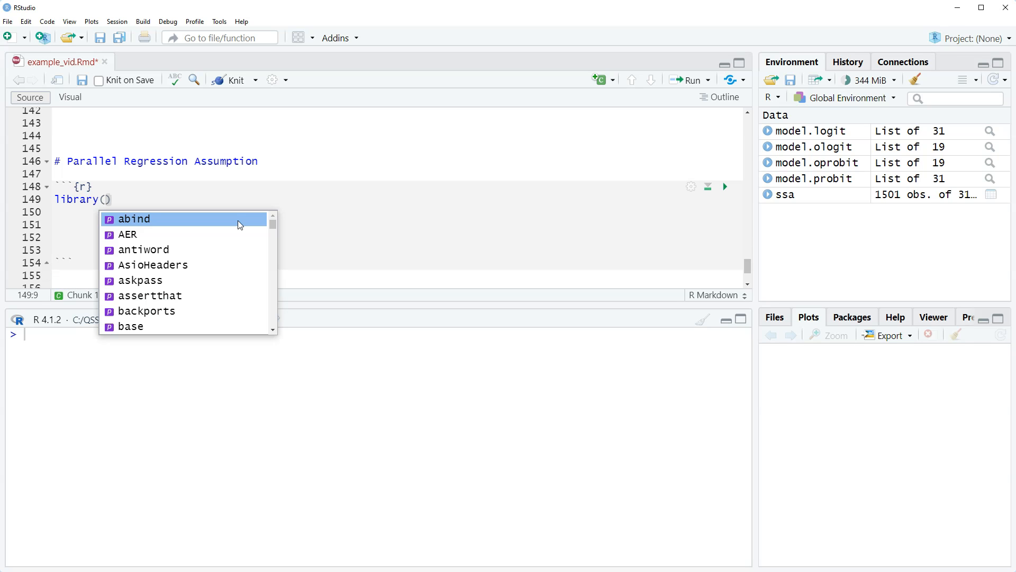
text(brant)
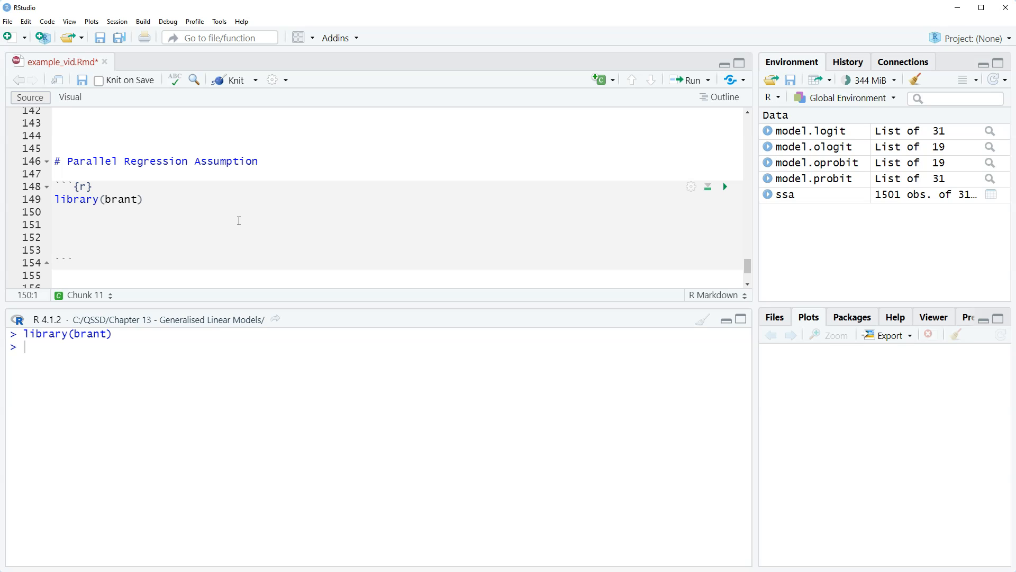
text(brant)
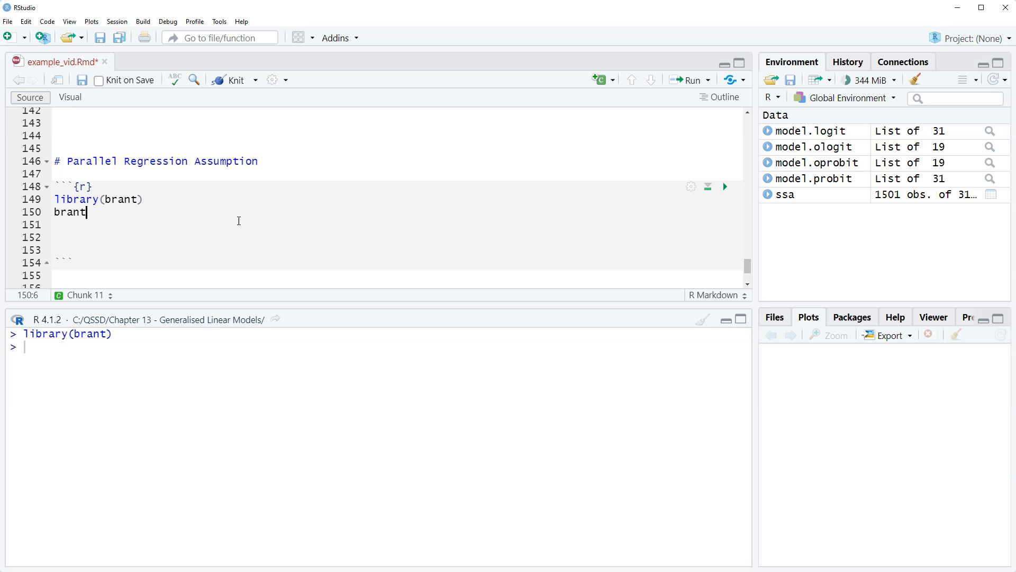
text(()
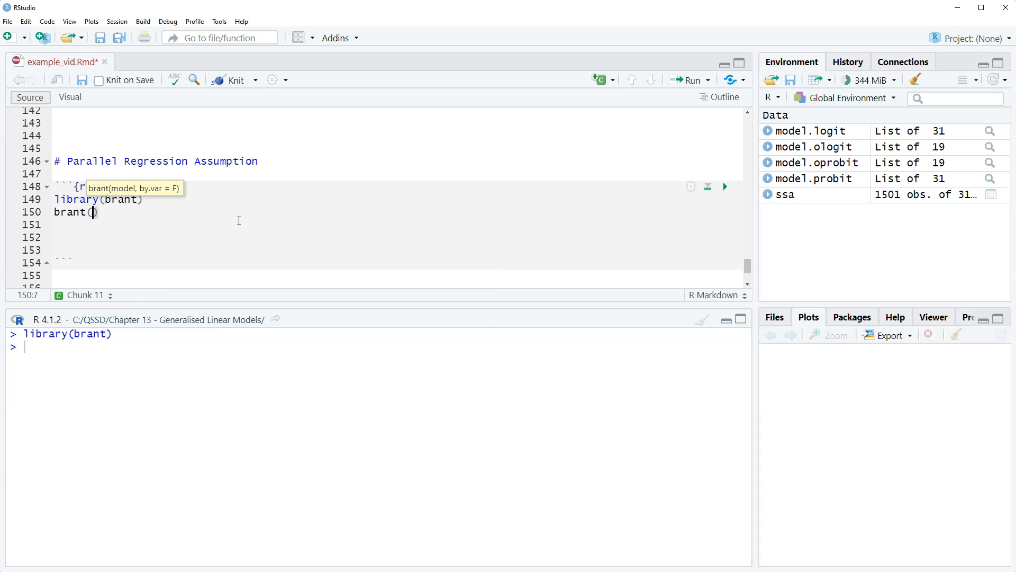
text(model.ologit)
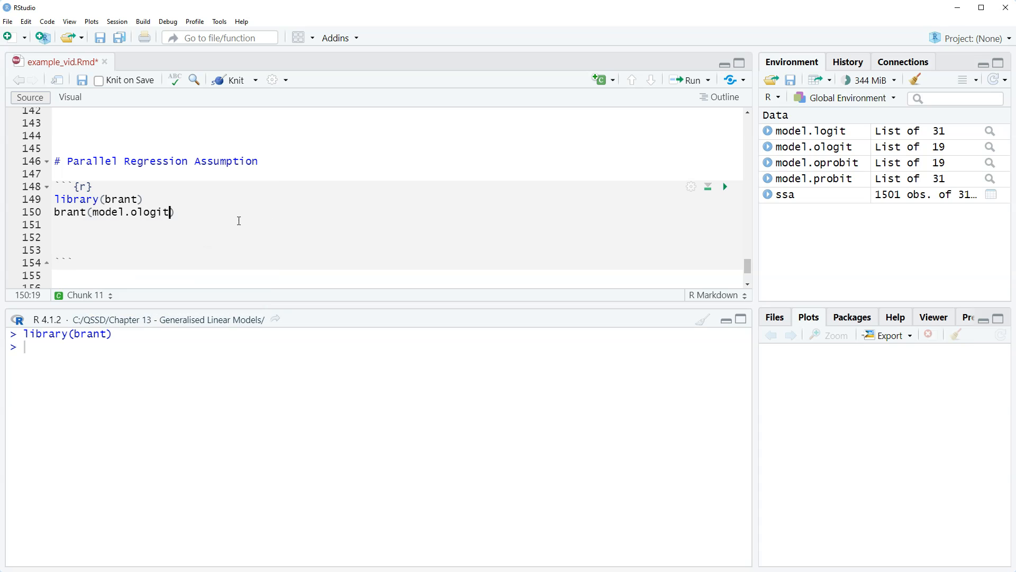
- Run brant(model.ologit) and review the omnibus and per-variable probabilities in the console
key(Ctrl+Enter)
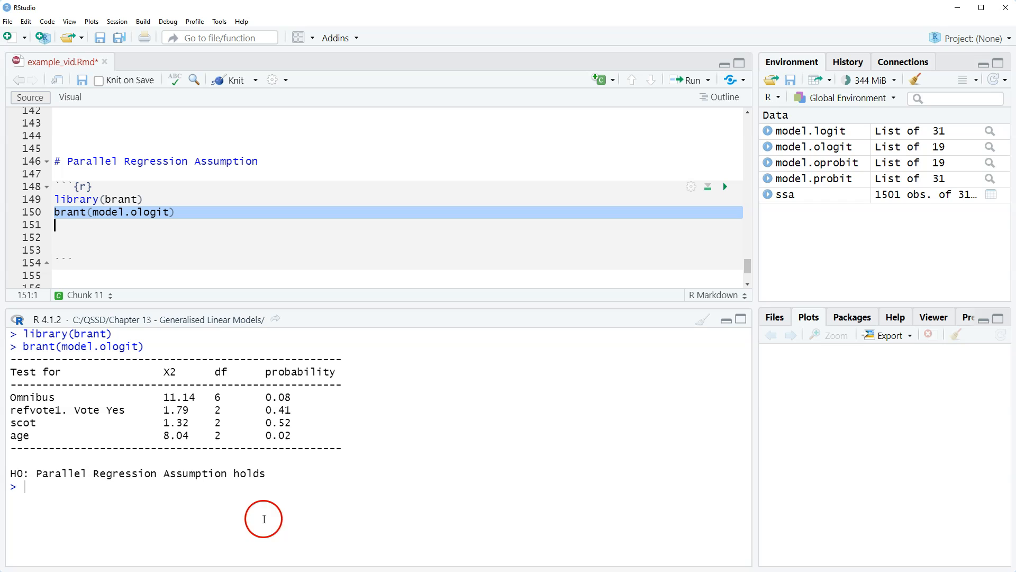
mouse_move(33, 473)
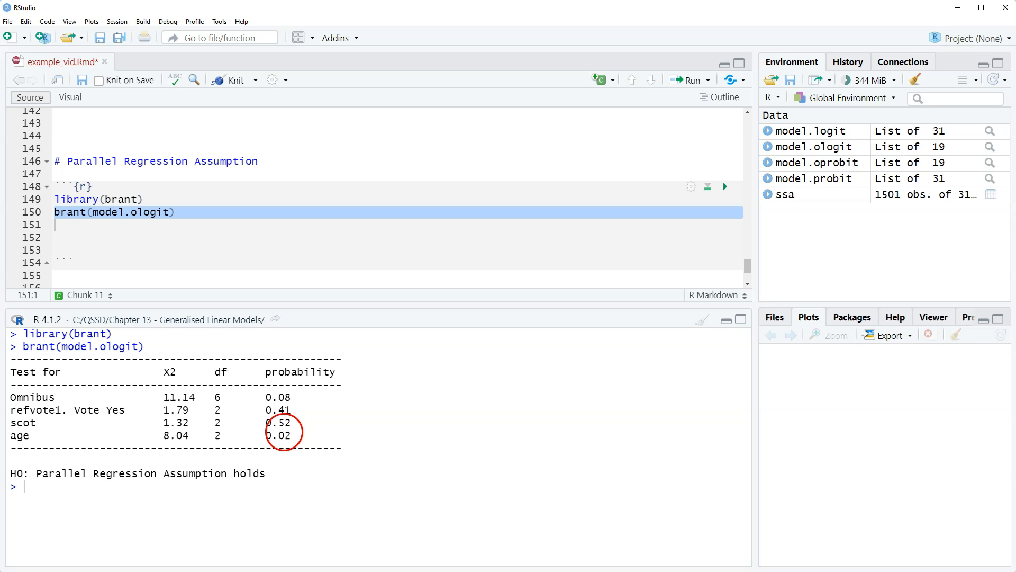
double_click(33, 396)
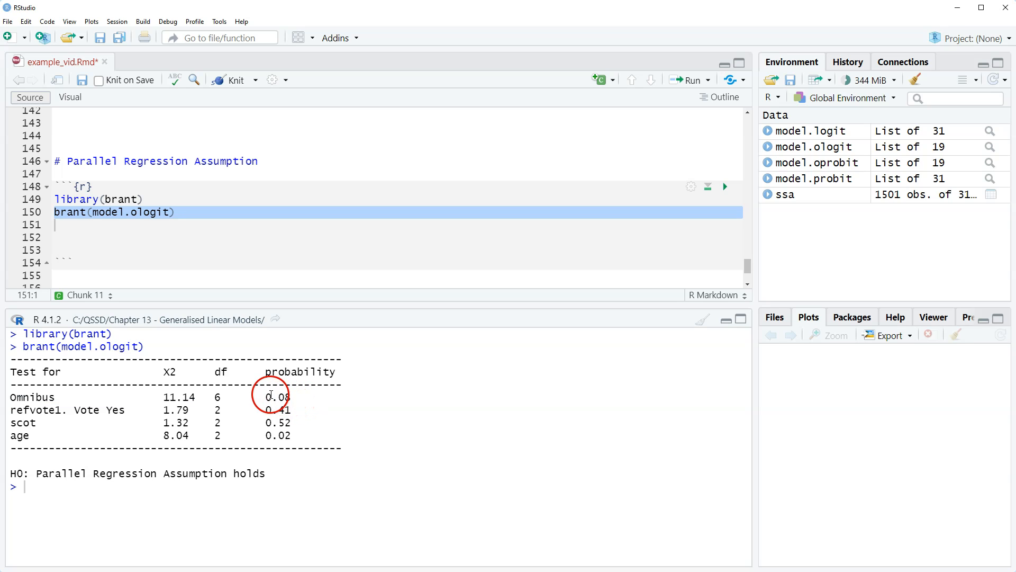
mouse_move(389, 391)
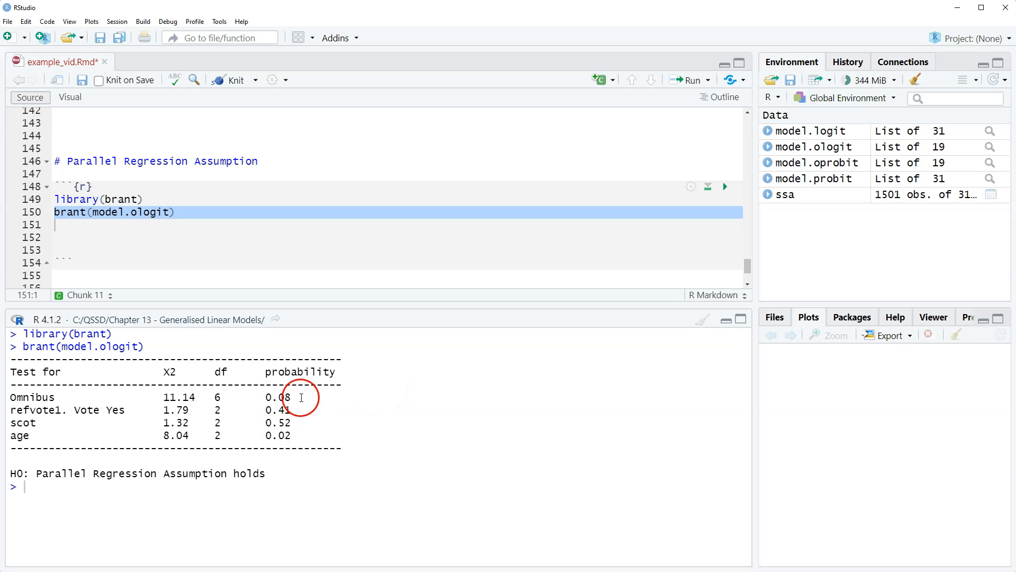
mouse_move(23, 490)
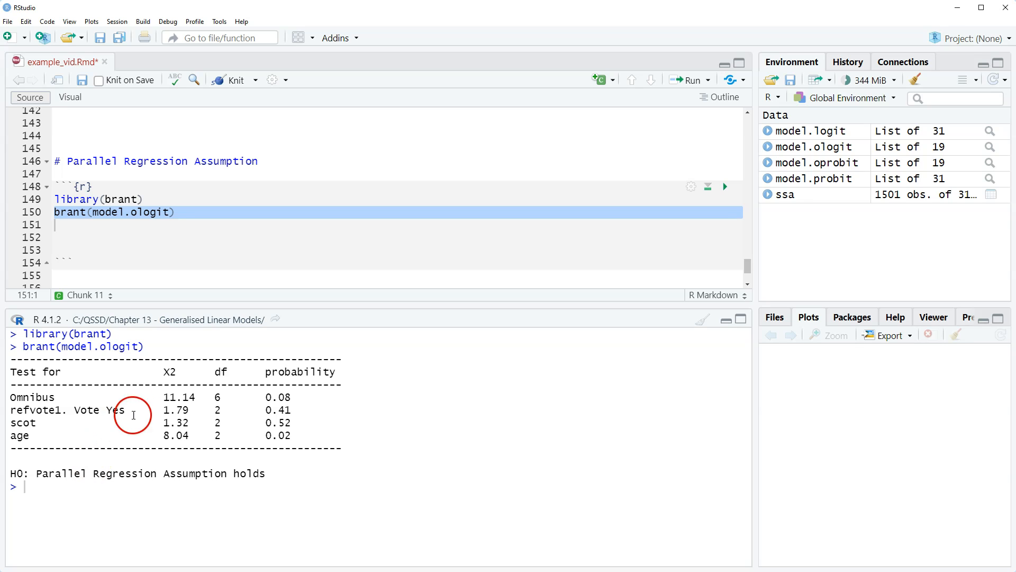
mouse_move(208, 395)
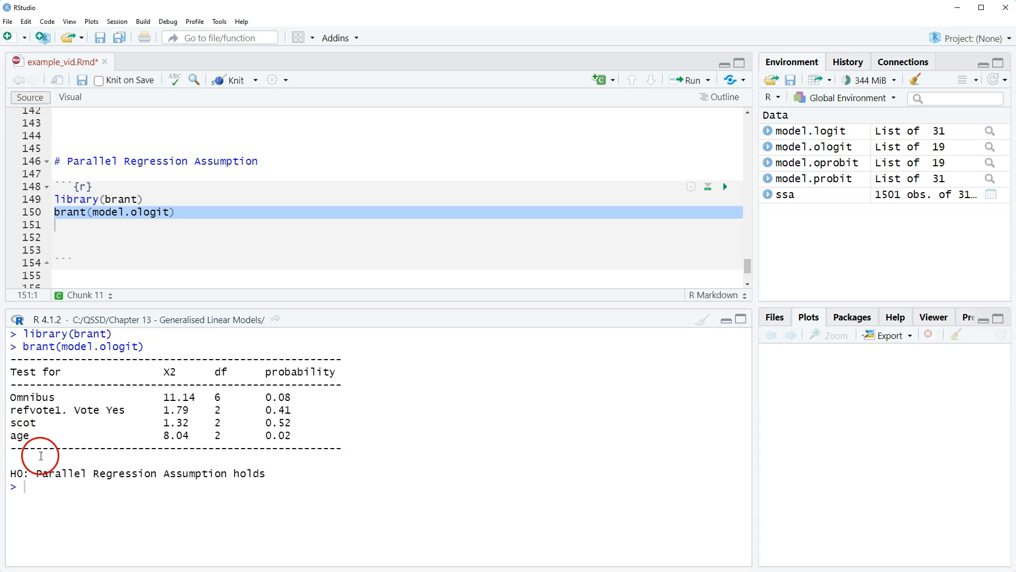
mouse_move(341, 450)
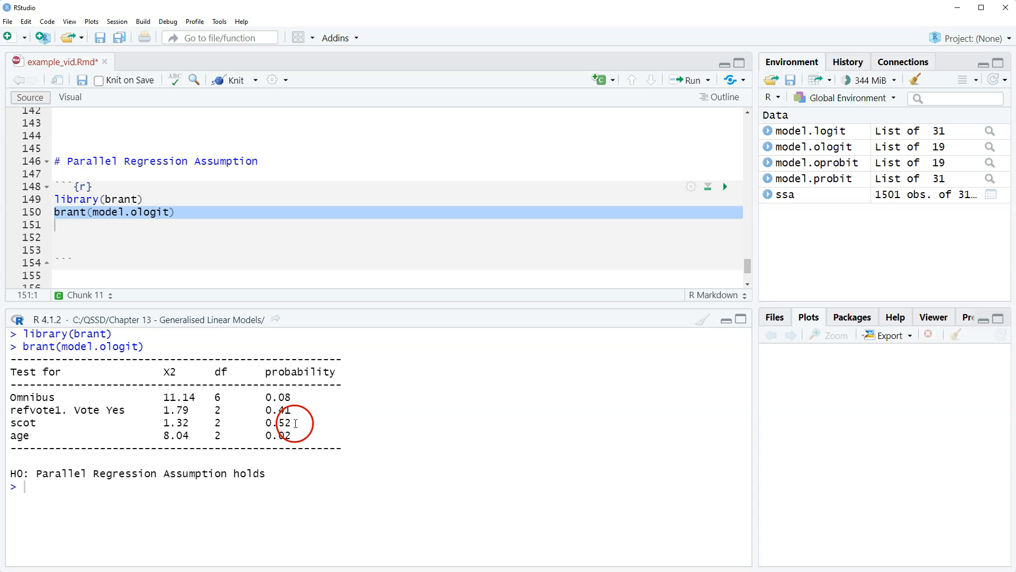
mouse_move(44, 432)
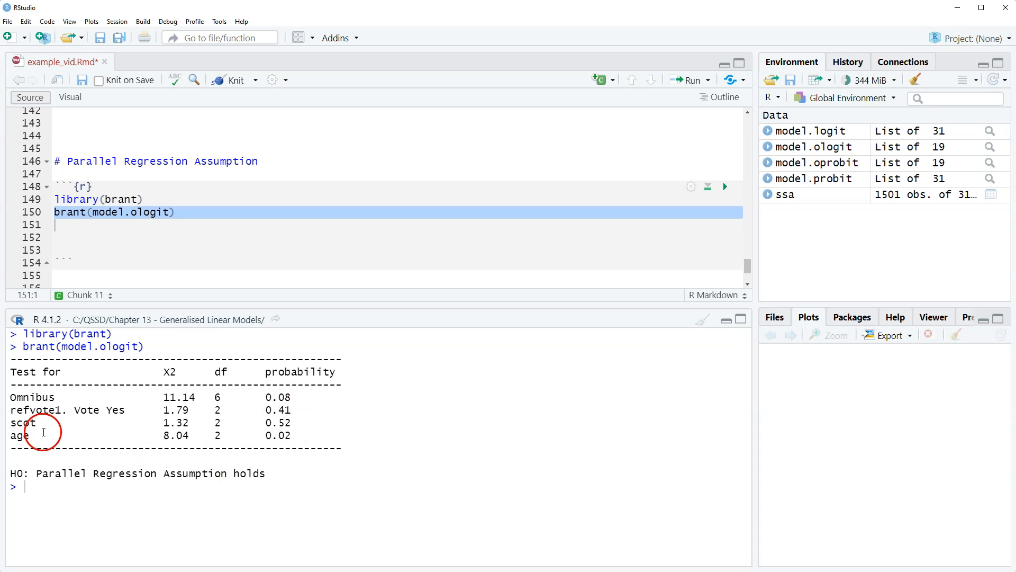
mouse_move(578, 439)
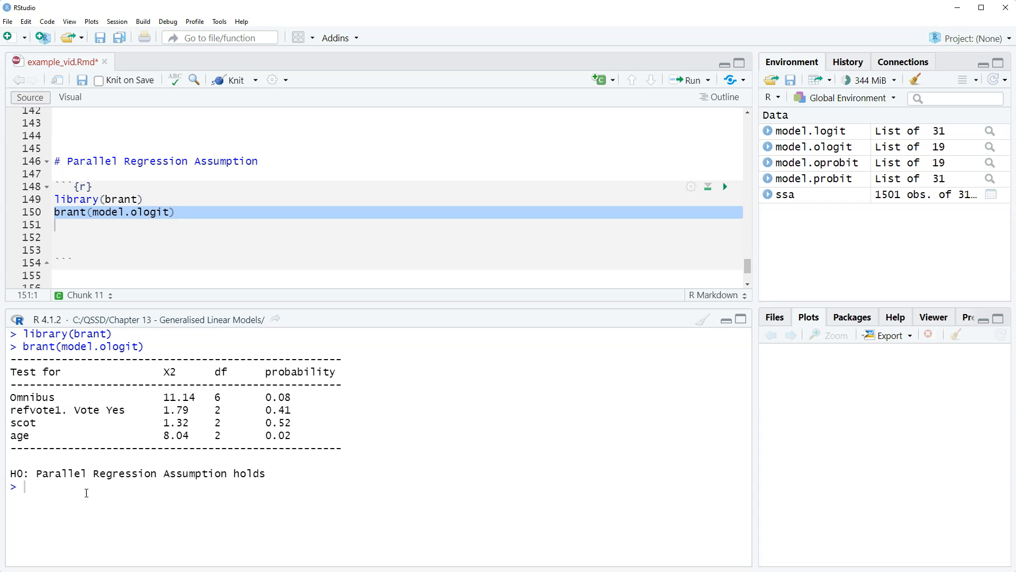
mouse_move(87, 493)
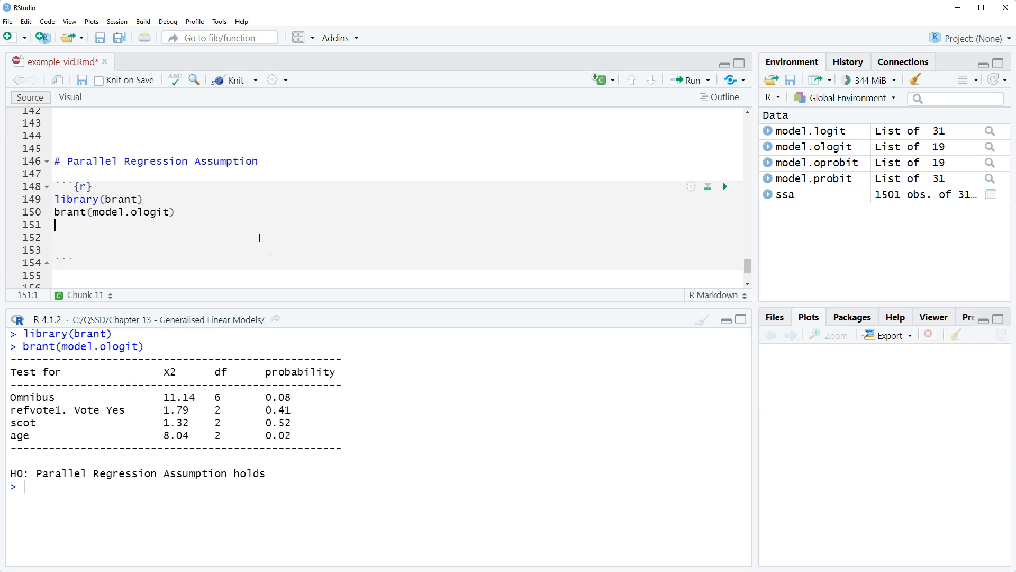
mouse_move(257, 237)
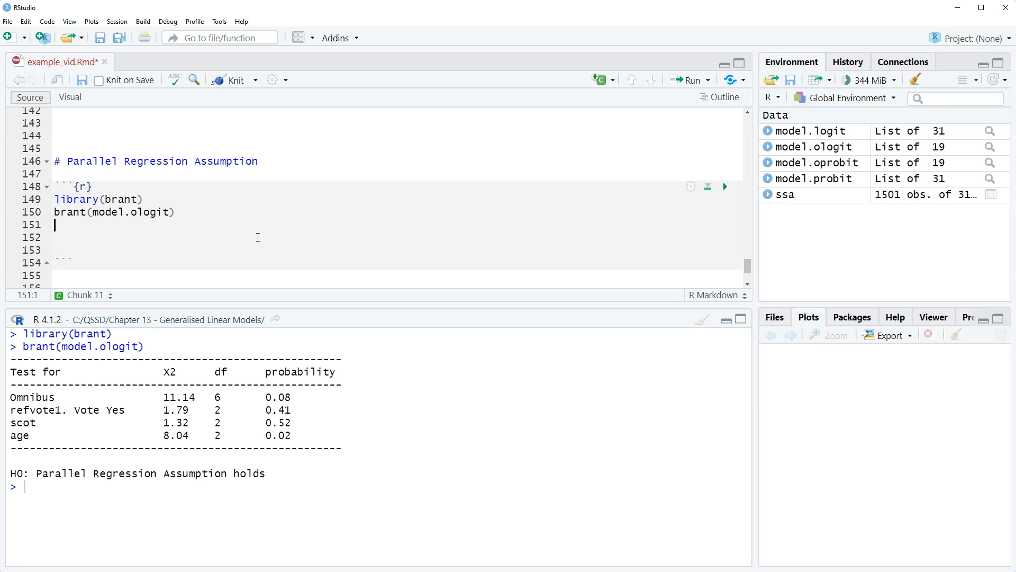
- Write brant(model.oprobit), completing the model name via autocomplete
text(brant()
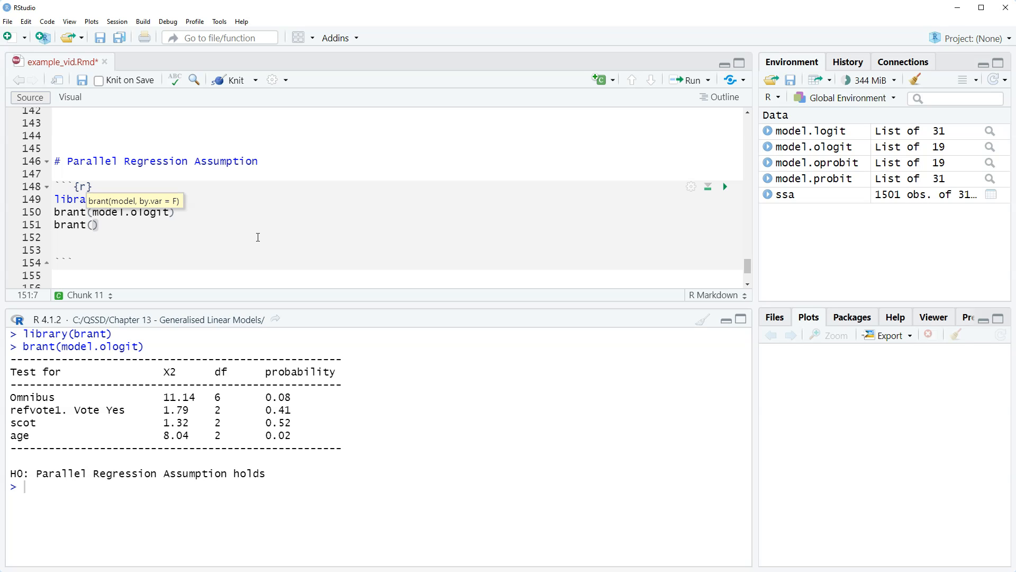
text(model.opro)
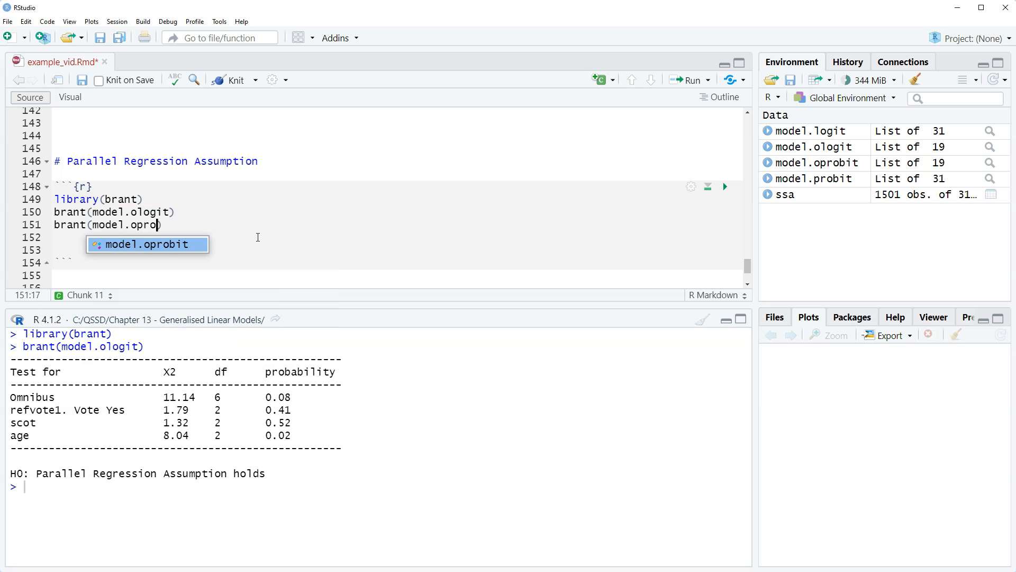
key(Tab)
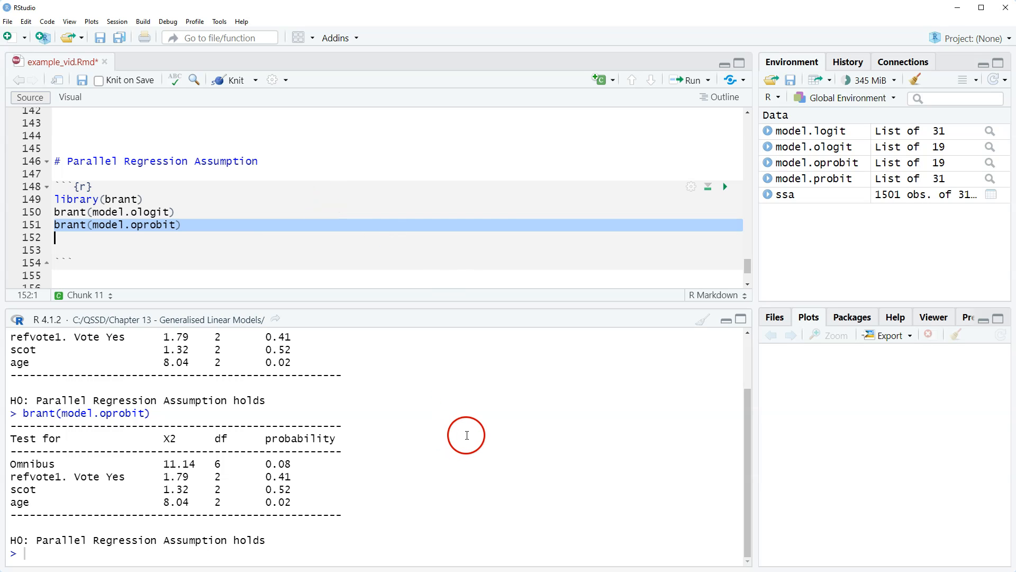
mouse_move(410, 204)
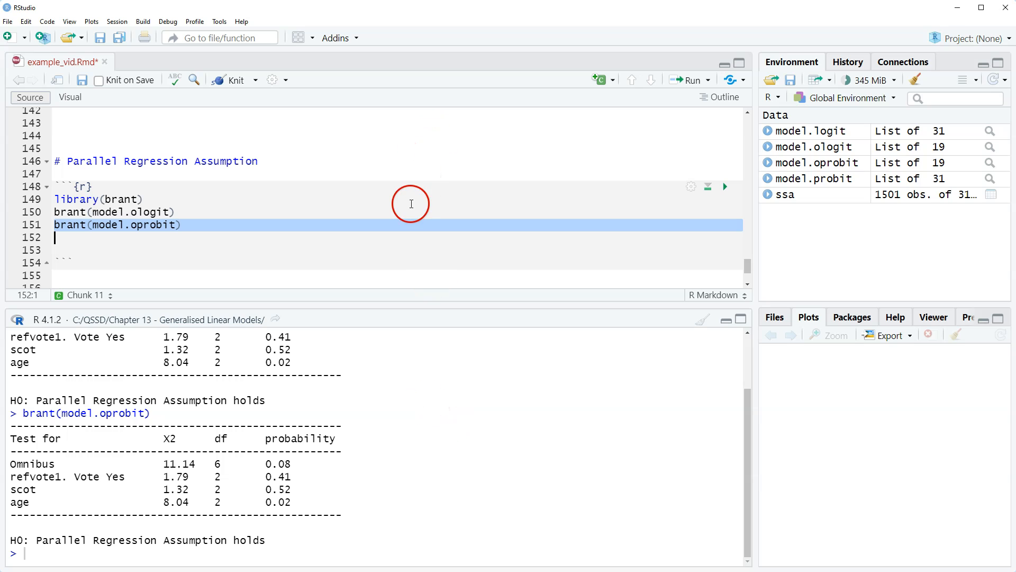
mouse_move(209, 225)
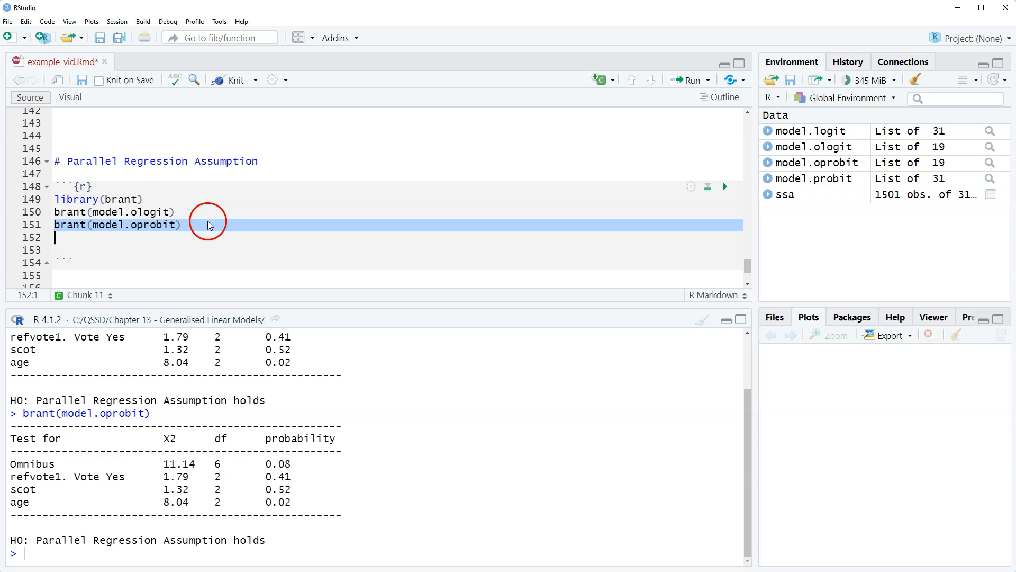
mouse_move(205, 225)
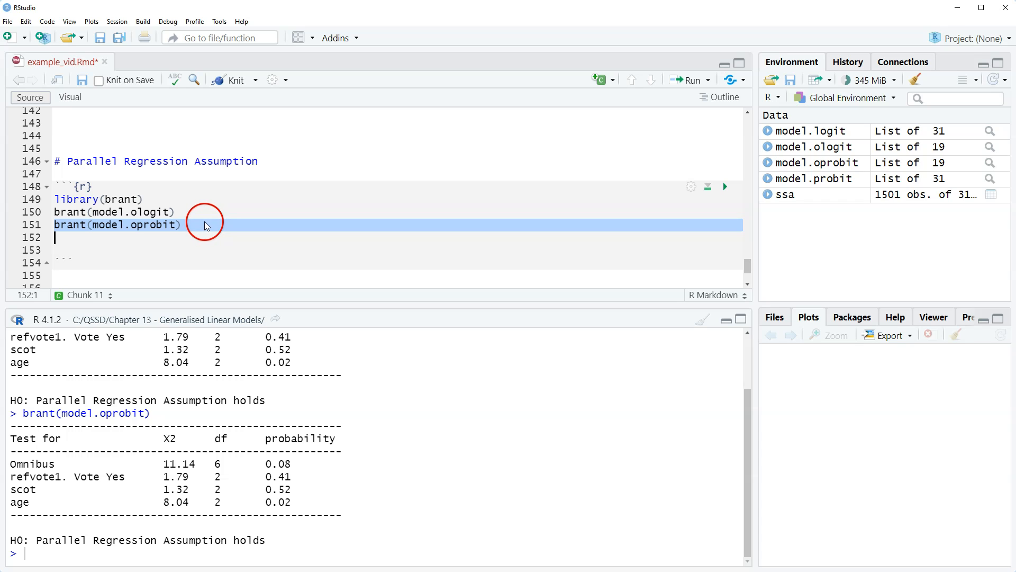
mouse_move(204, 233)
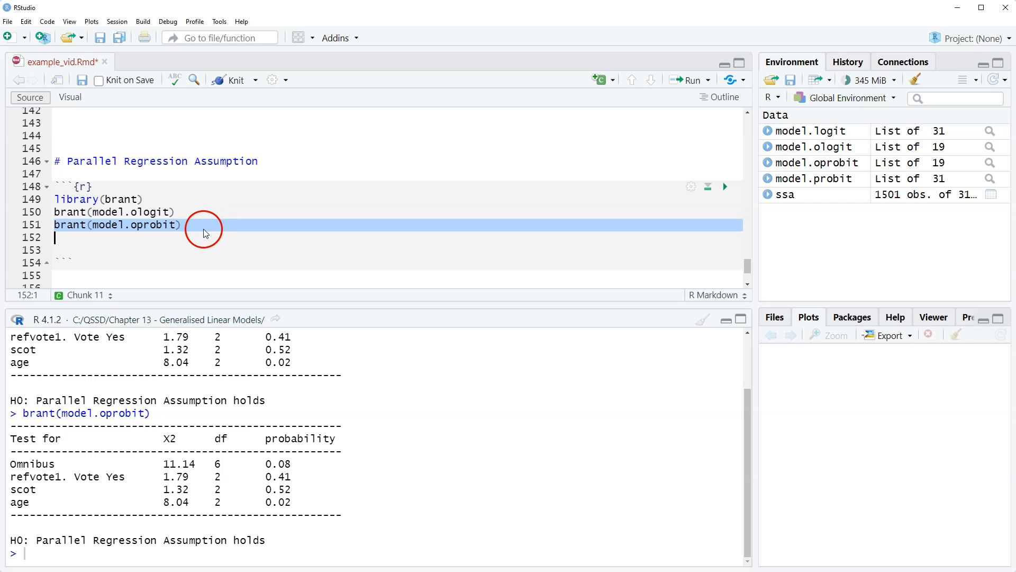